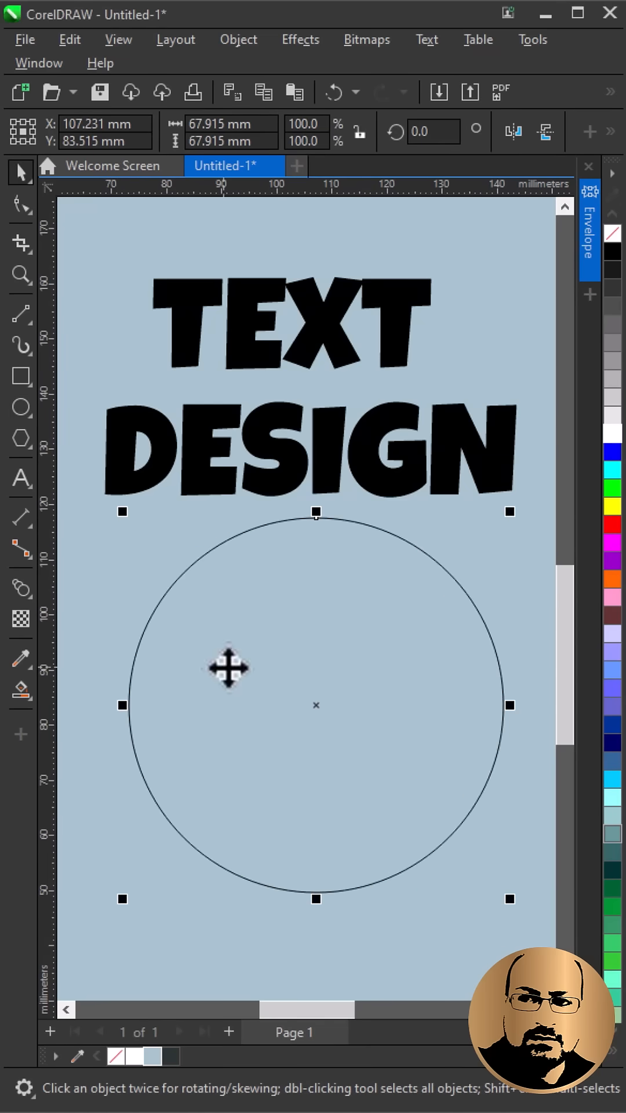
Draw a horizontal line through the circle's centre and convert it to an editable curve.
left_click(21, 314)
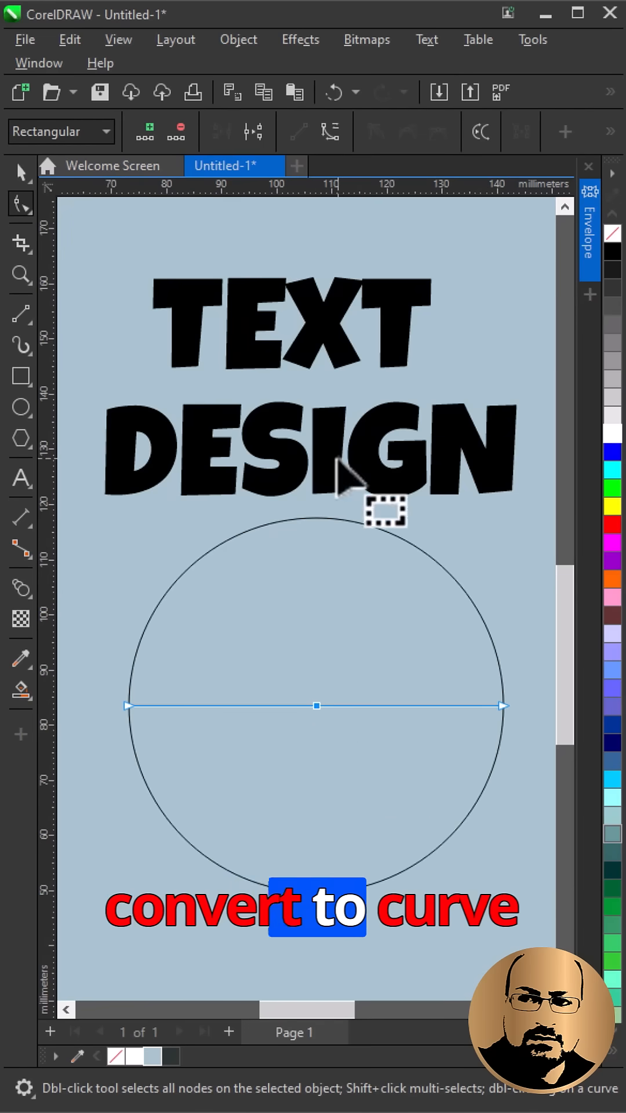
left_click(405, 132)
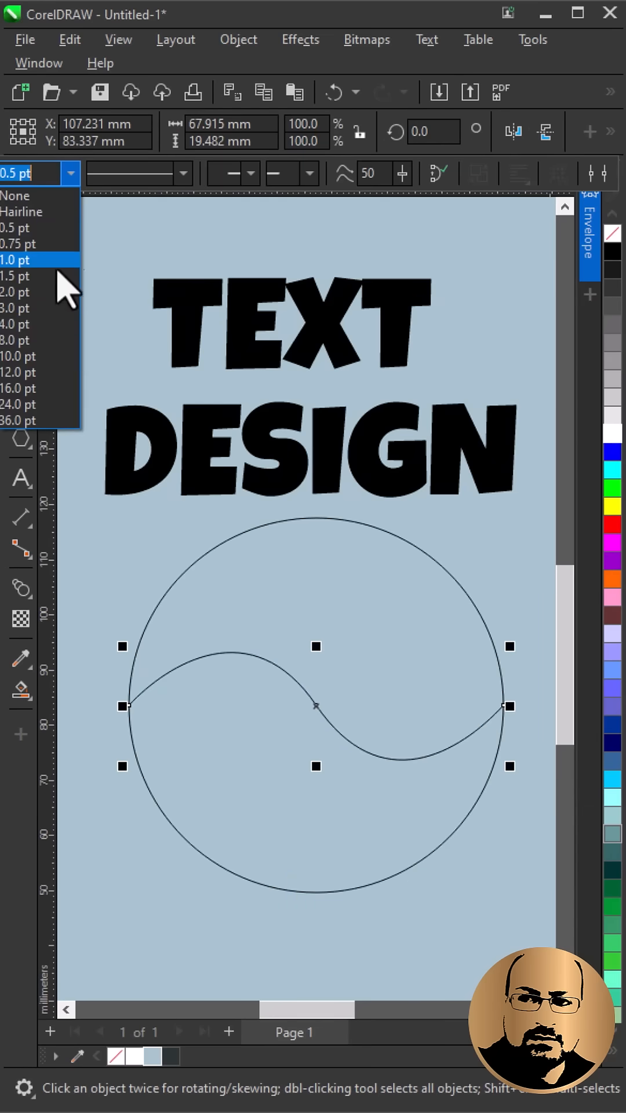
Set the S-shaped curve's outline width to 8.0 pt.
left_click(18, 341)
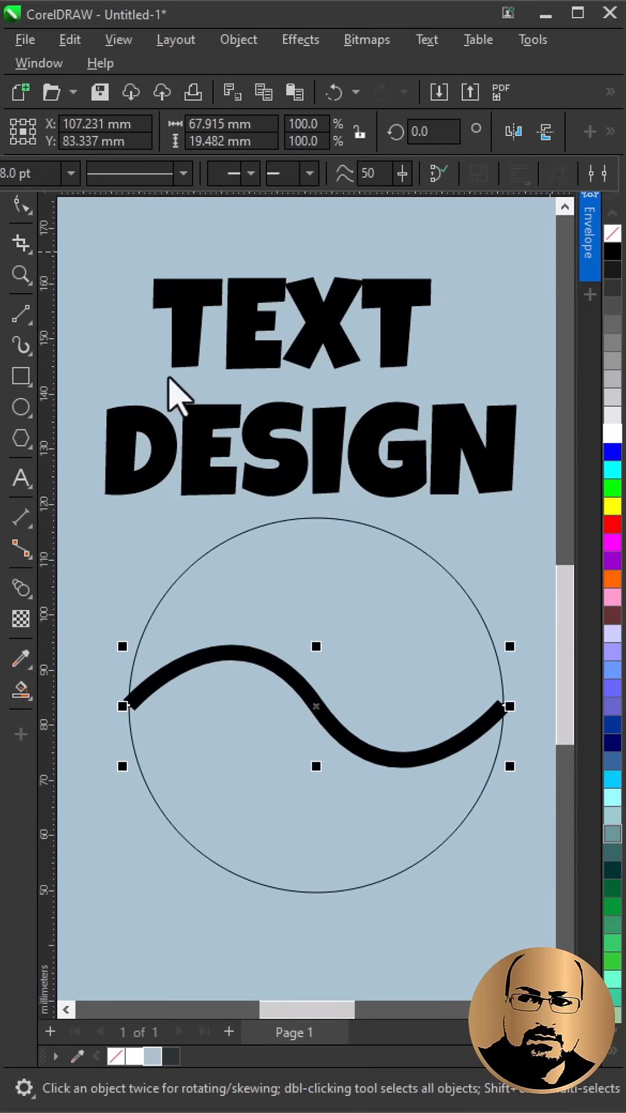
left_click(22, 206)
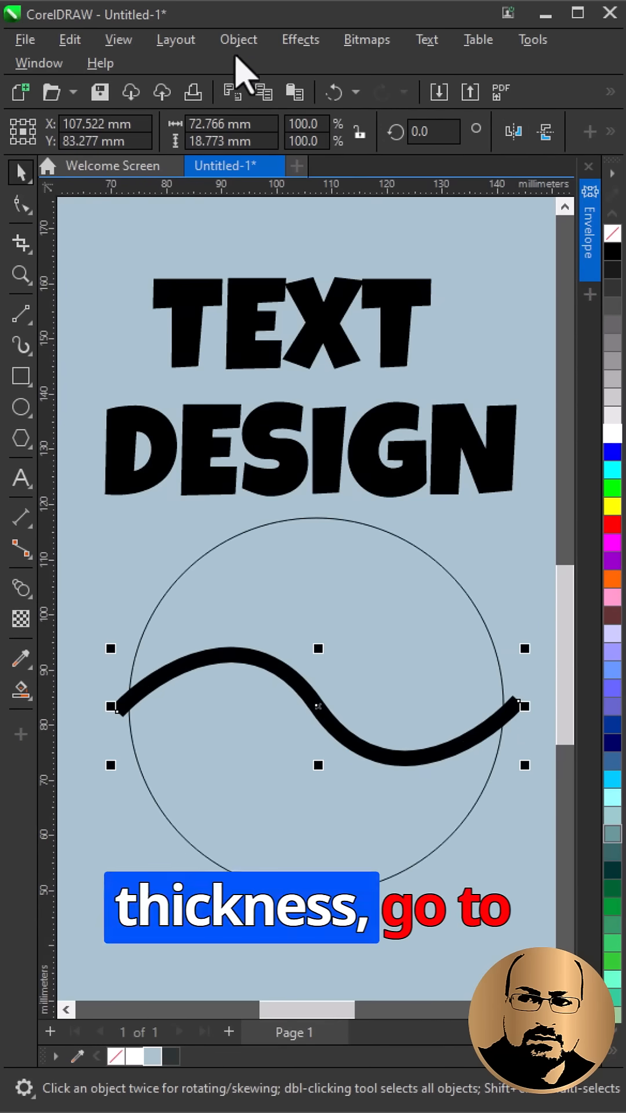
Convert the thick wavy outline into an object to cut the circle into halves.
left_click(238, 39)
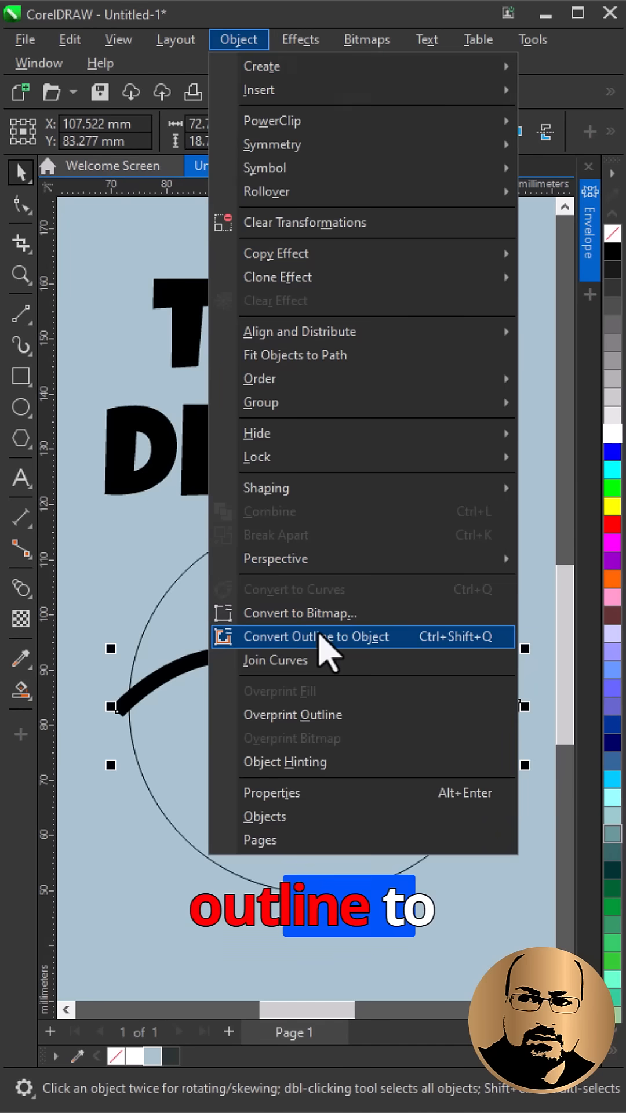
left_click(320, 636)
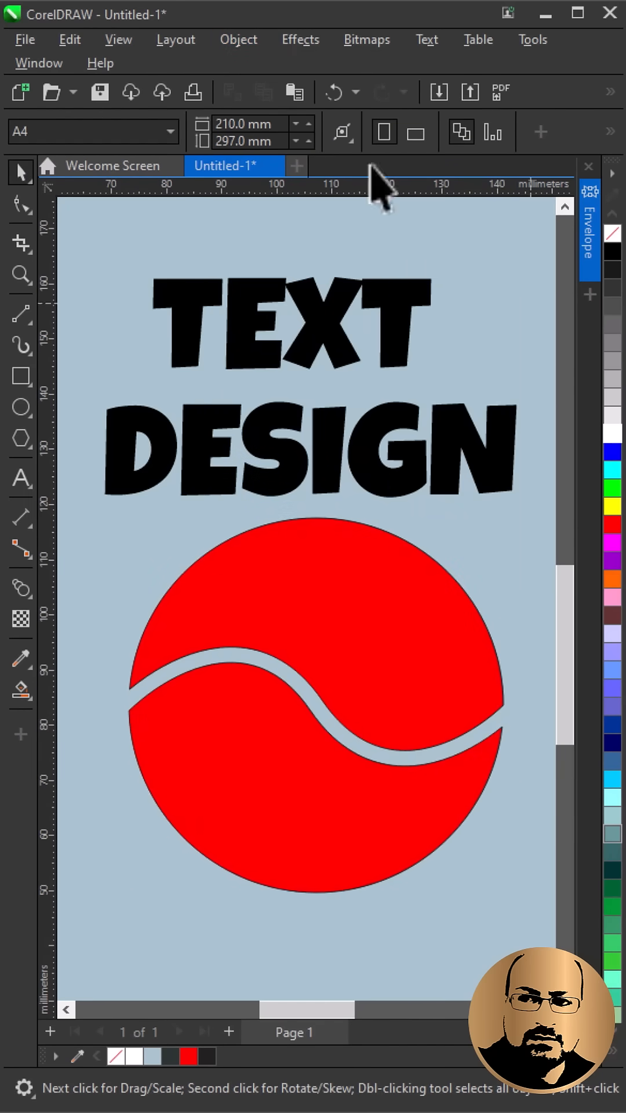
left_click(300, 39)
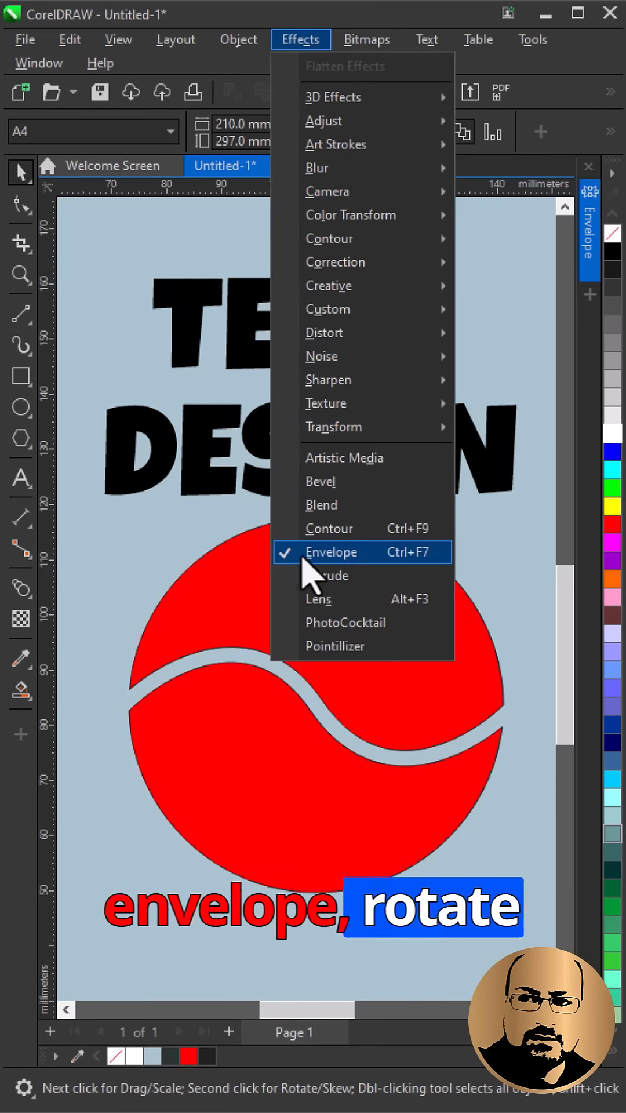
left_click(332, 553)
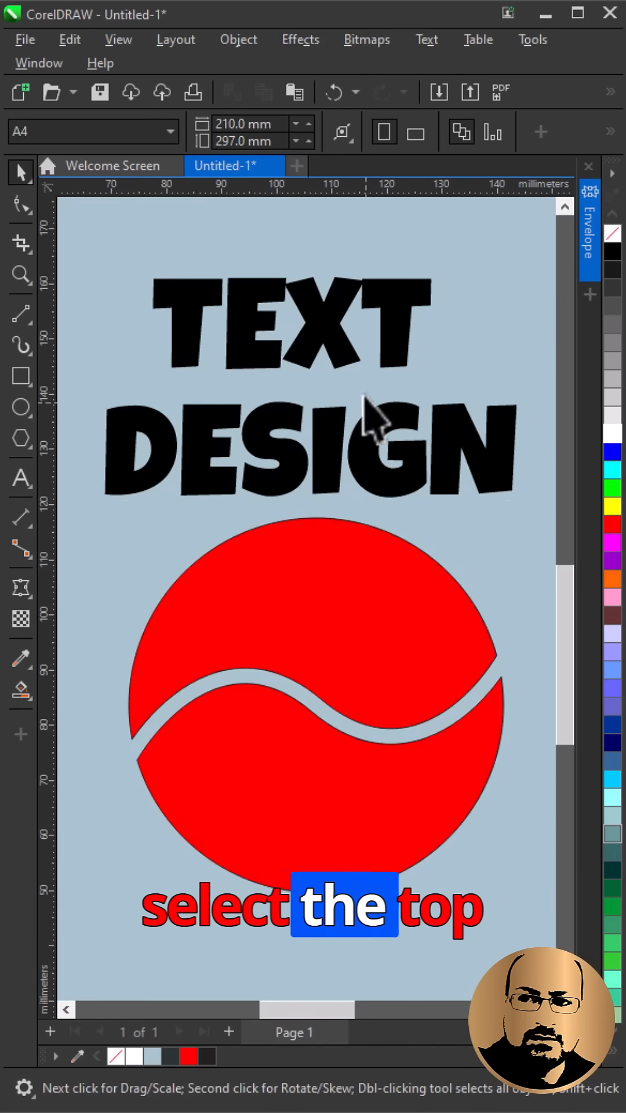
Apply a new envelope to the TEXT DESIGN lettering shaped like the top half.
left_click(590, 228)
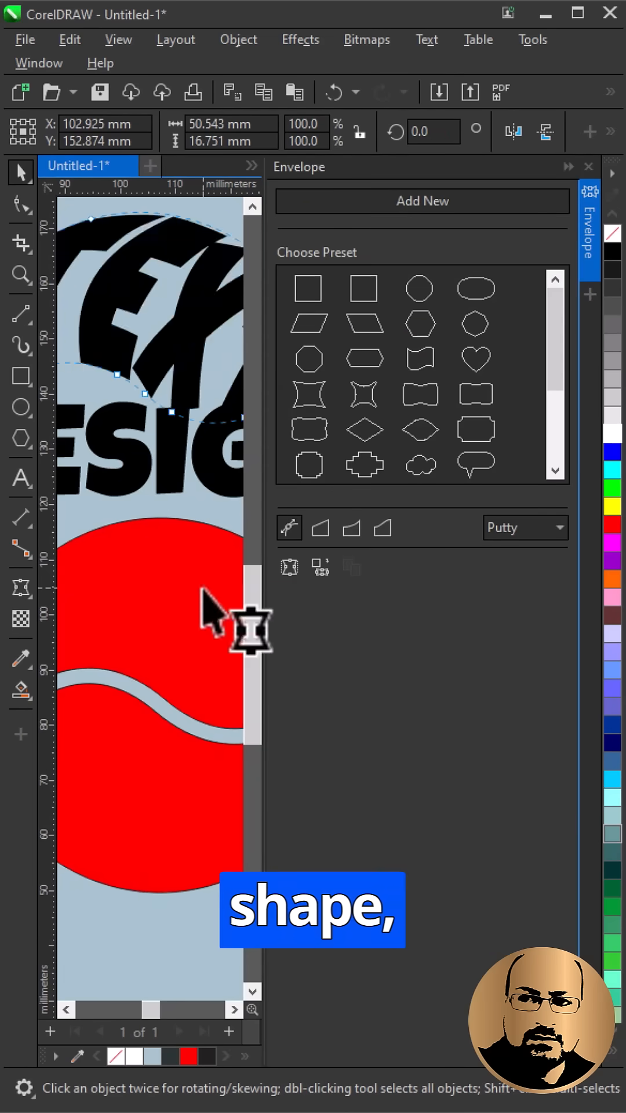
left_click(422, 200)
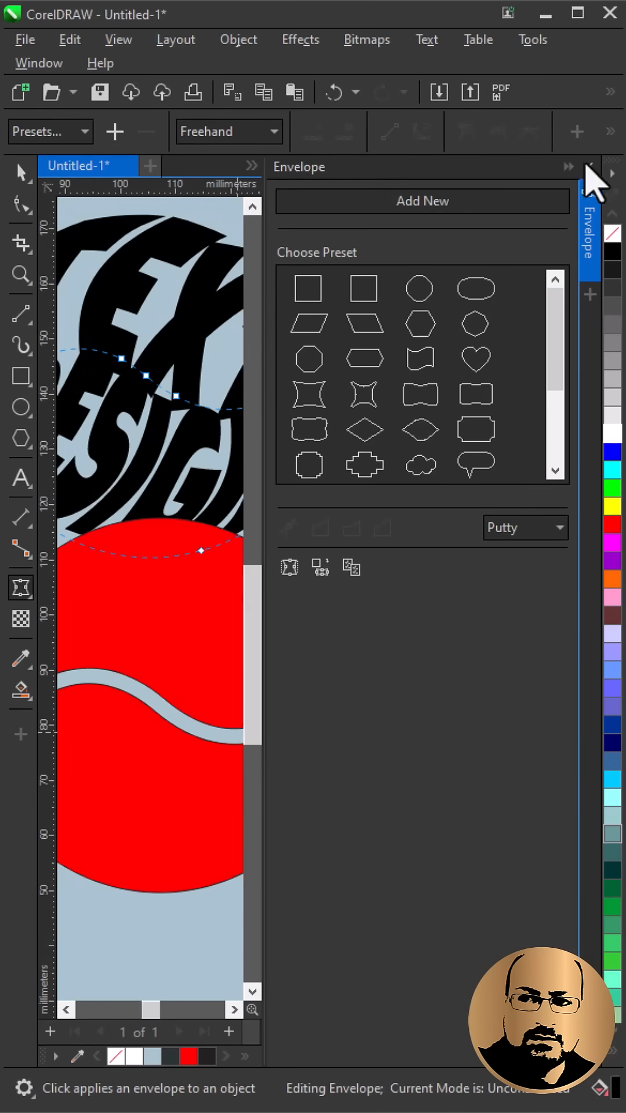
left_click(589, 167)
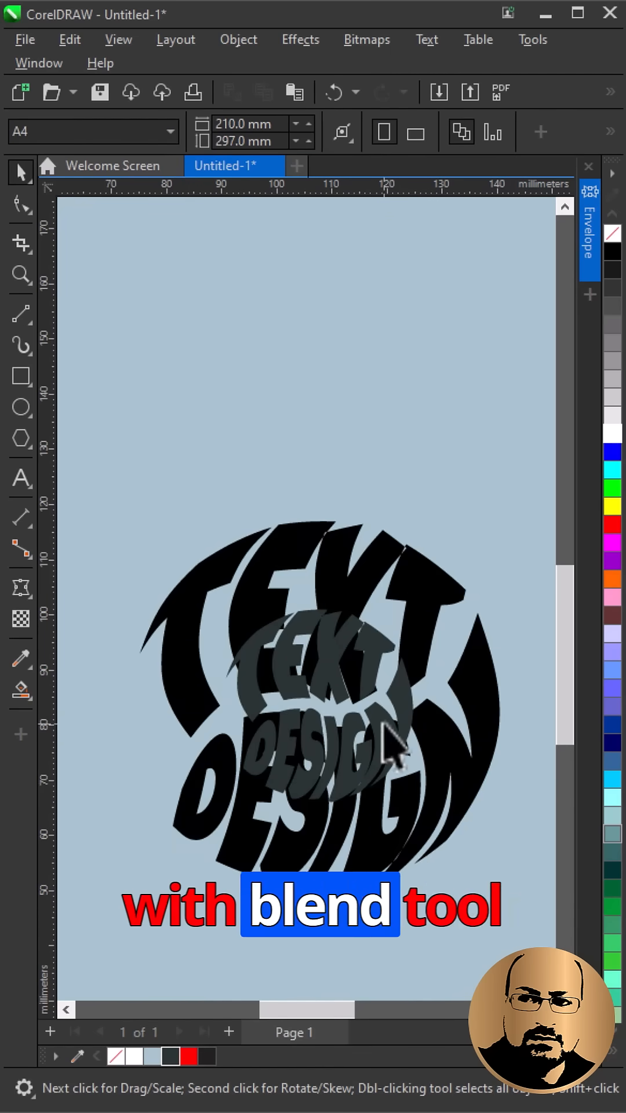
Blend the large black TEXT DESIGN lettering into its smaller grey copy.
left_click(21, 589)
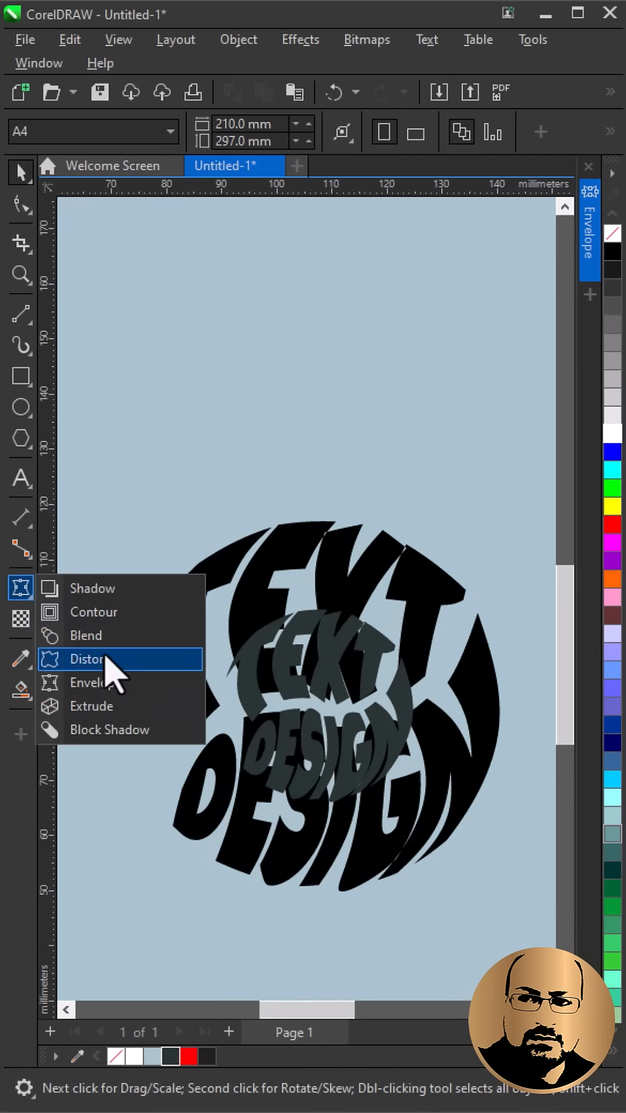
left_click(86, 636)
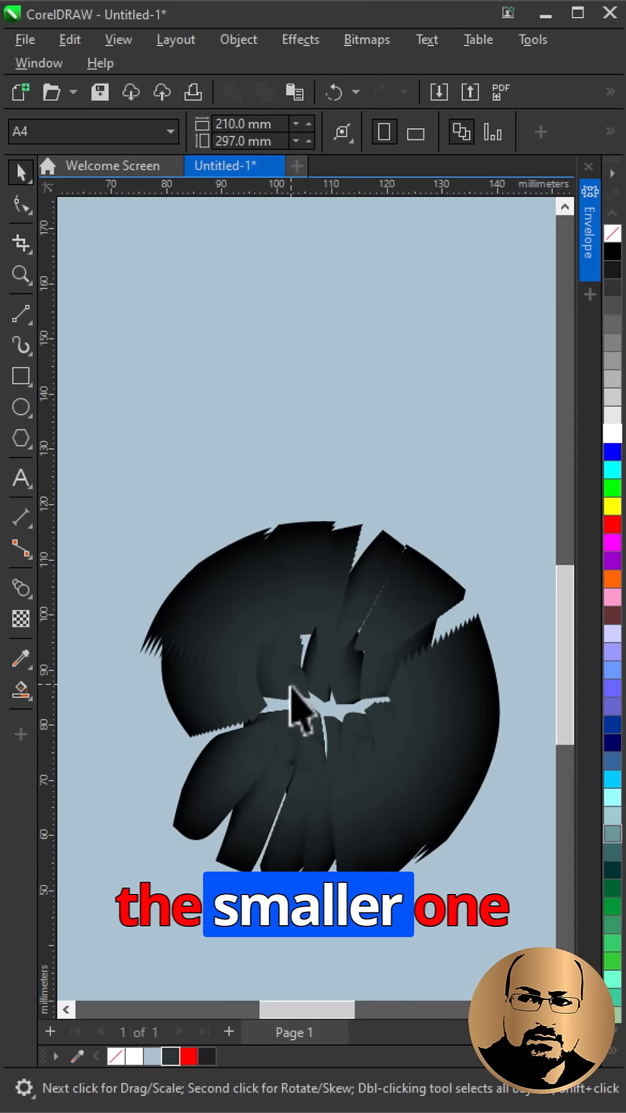
right_click(298, 710)
type("20")
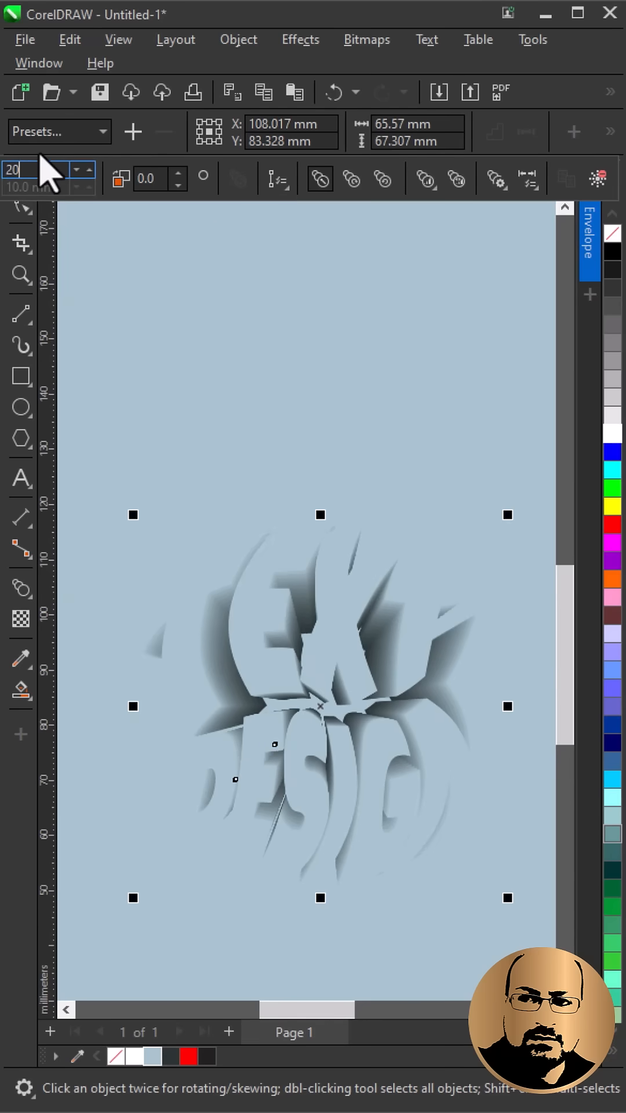
Select the top lettering object of the 20-step blend.
left_click(309, 653)
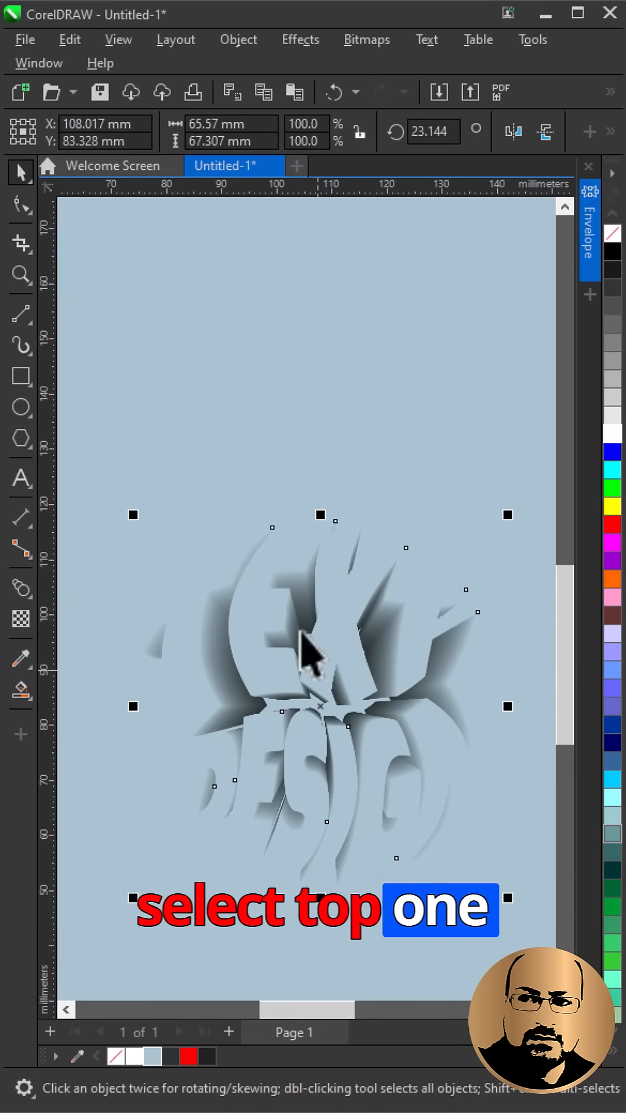